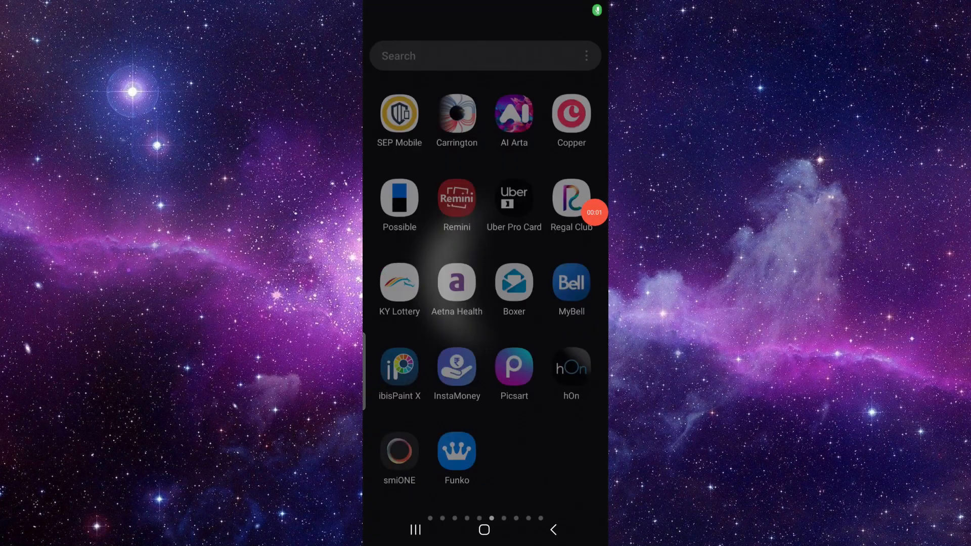
# - In Uber Pro Card's App info, clear storage so data and cache read 0 B
pyautogui.click(485, 529)
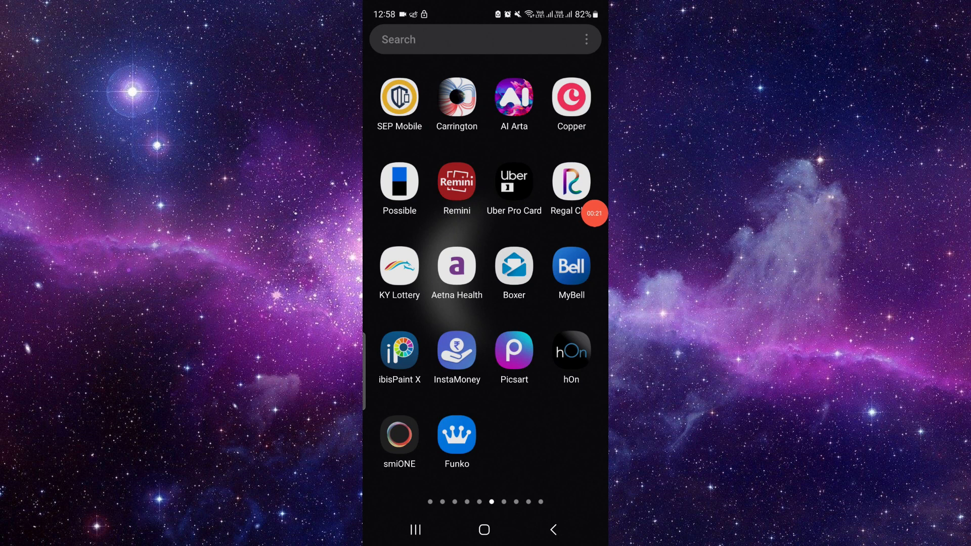
pyautogui.click(513, 183)
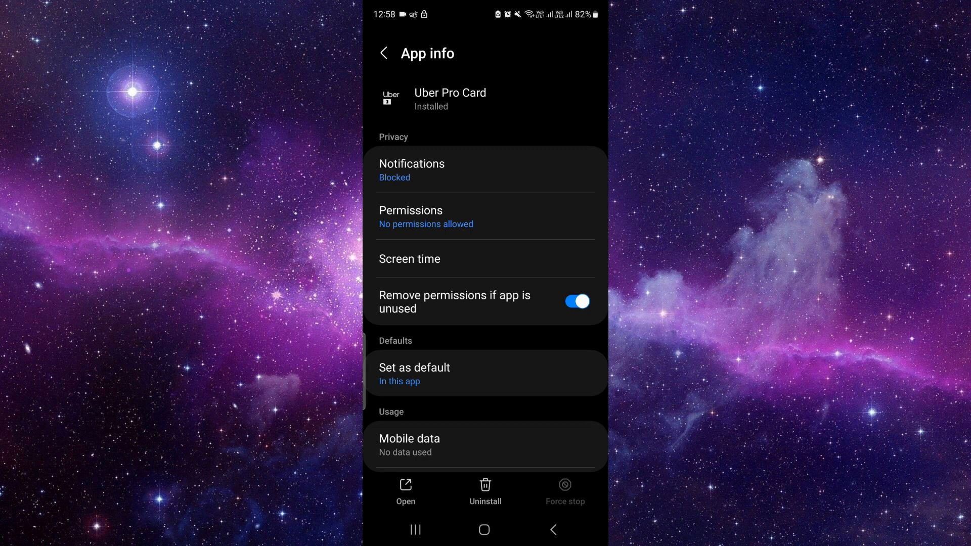
pyautogui.scroll(-3)
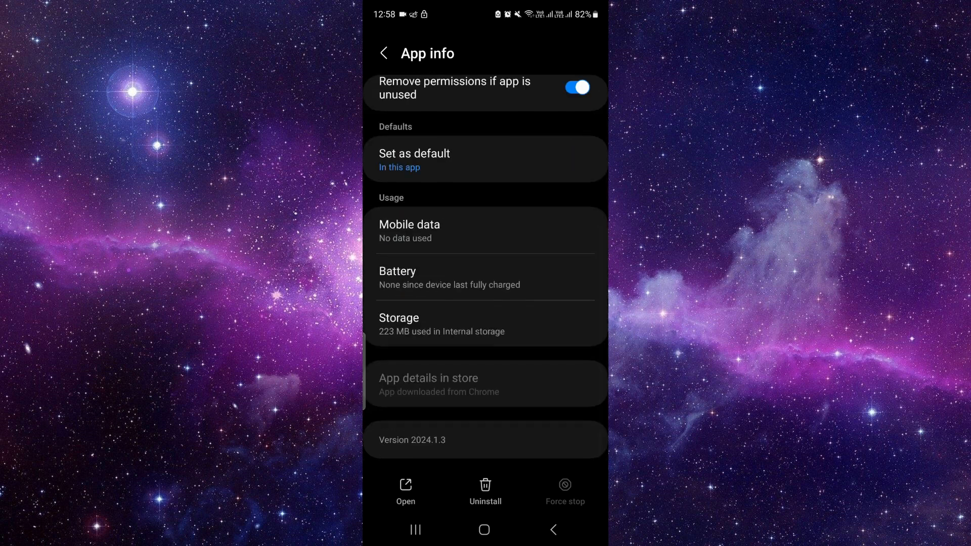
pyautogui.click(484, 324)
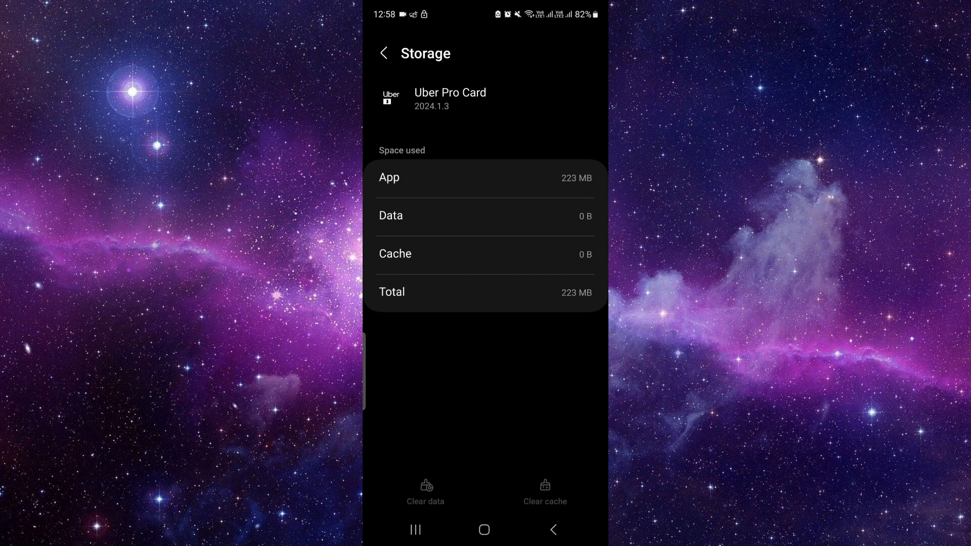
# - Return to the app drawer and relaunch Uber Pro Card at its setup screen
pyautogui.click(552, 529)
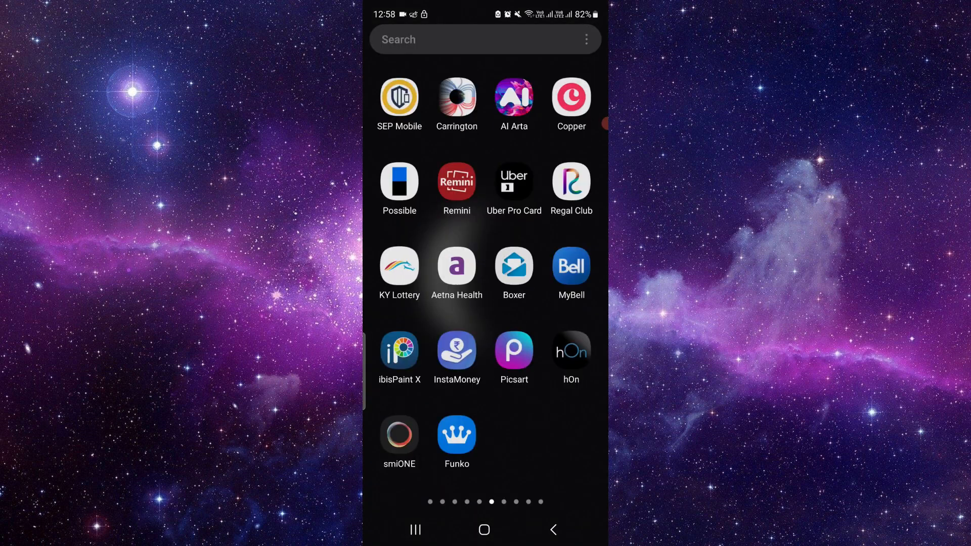
pyautogui.click(514, 183)
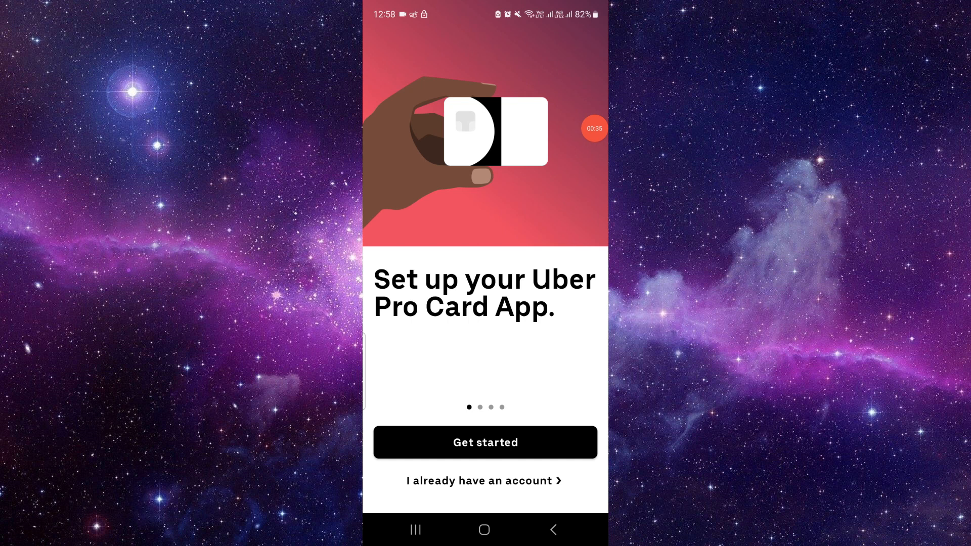
pyautogui.click(483, 528)
pyautogui.write('ub')
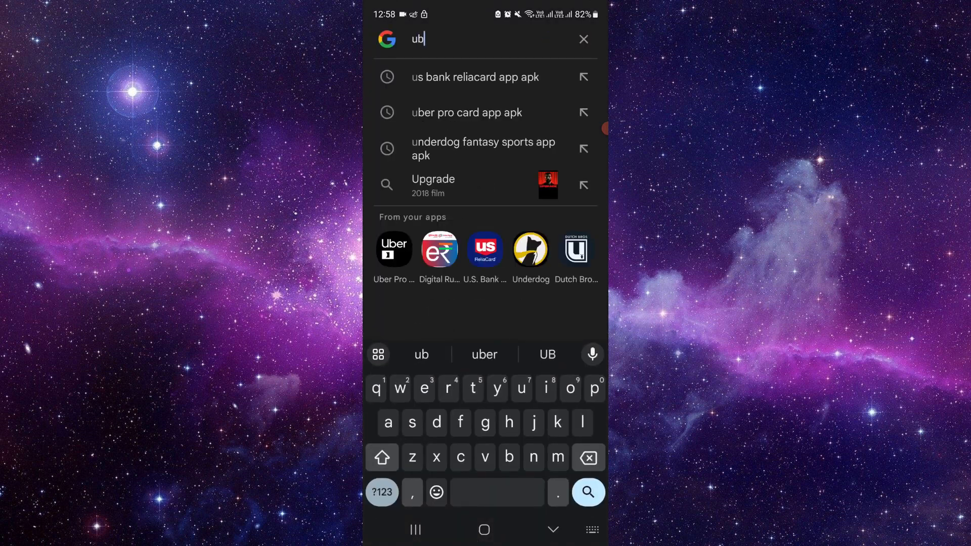
# - Begin a Google search for 'ub', then leave via Recents to the home screen
pyautogui.click(466, 112)
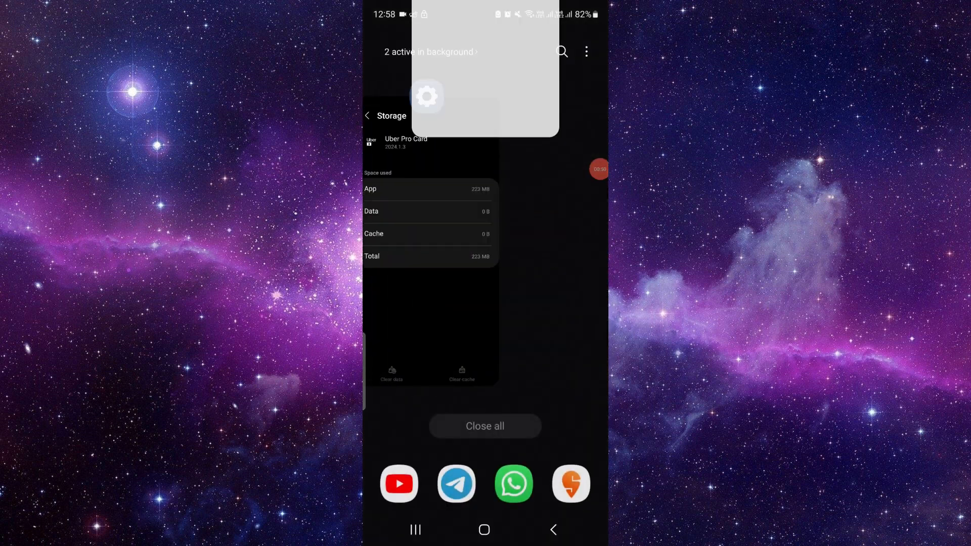
pyautogui.click(484, 529)
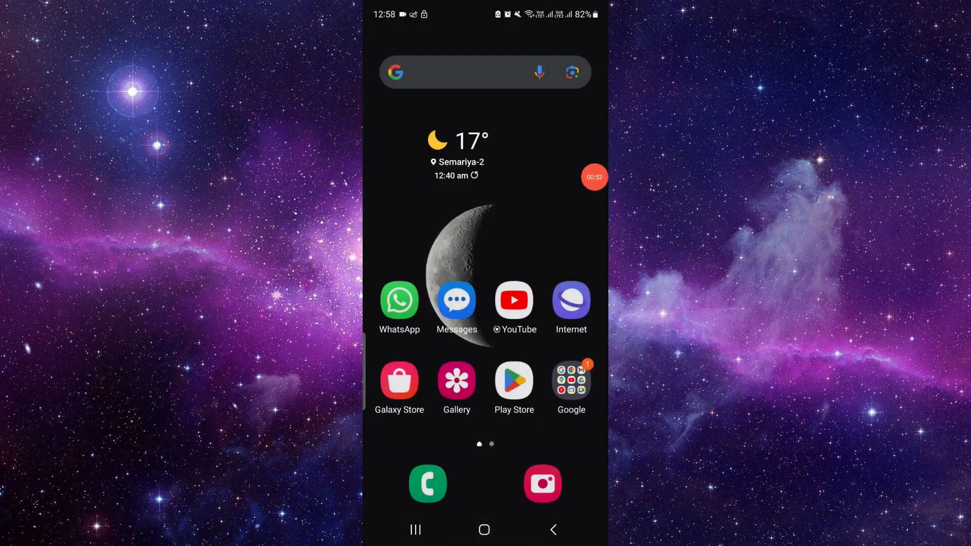